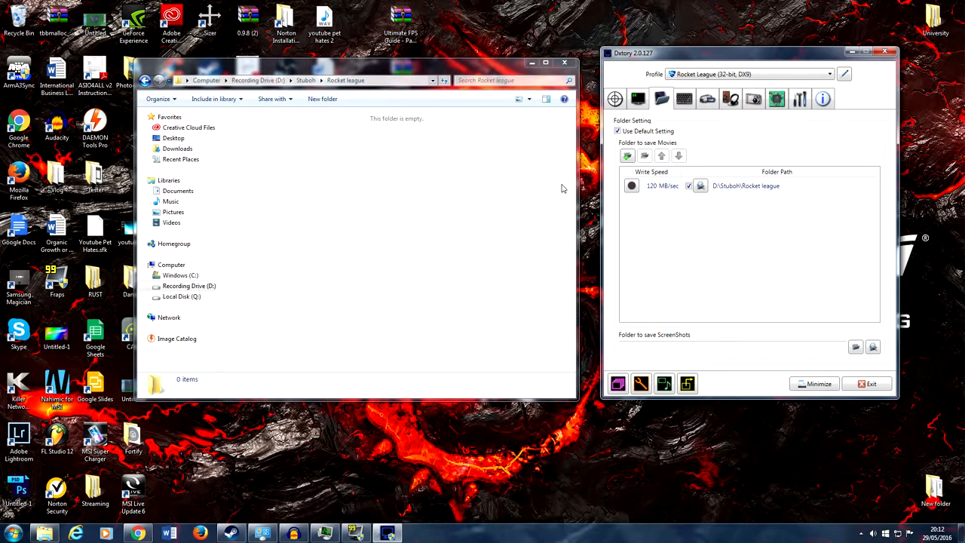
pyautogui.moveTo(440, 91)
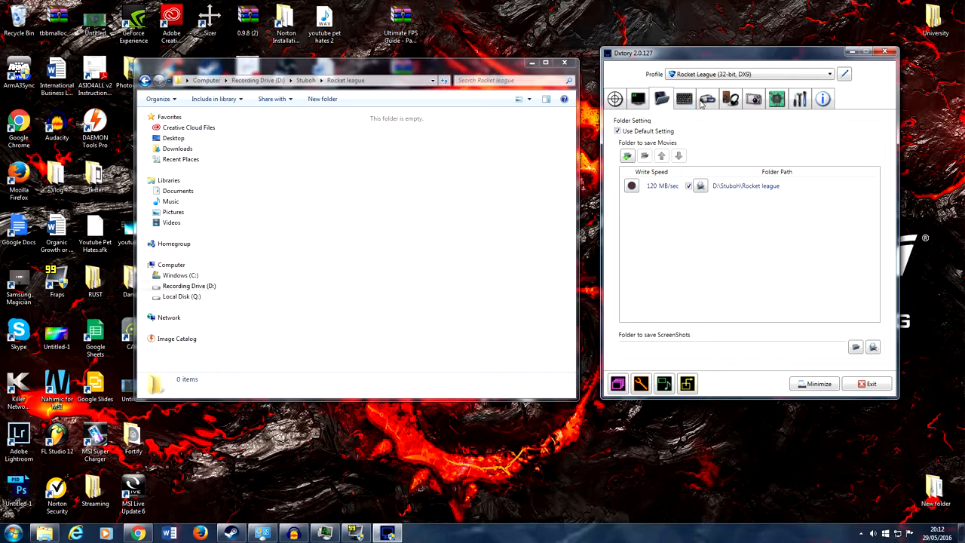
# Switch Dxtory to the advanced capture options page.
pyautogui.click(730, 99)
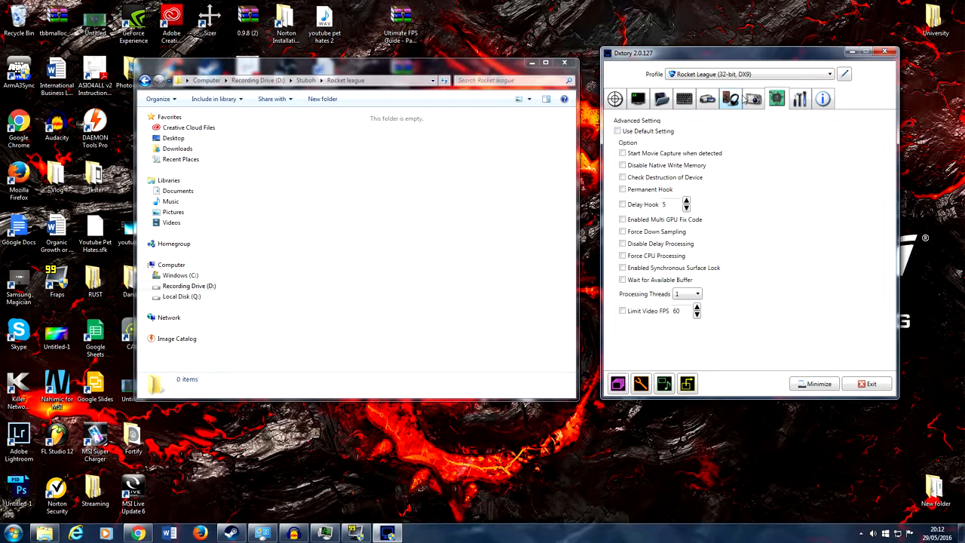
# Switch Dxtory to the audio settings page showing Speakers as the device.
pyautogui.click(730, 100)
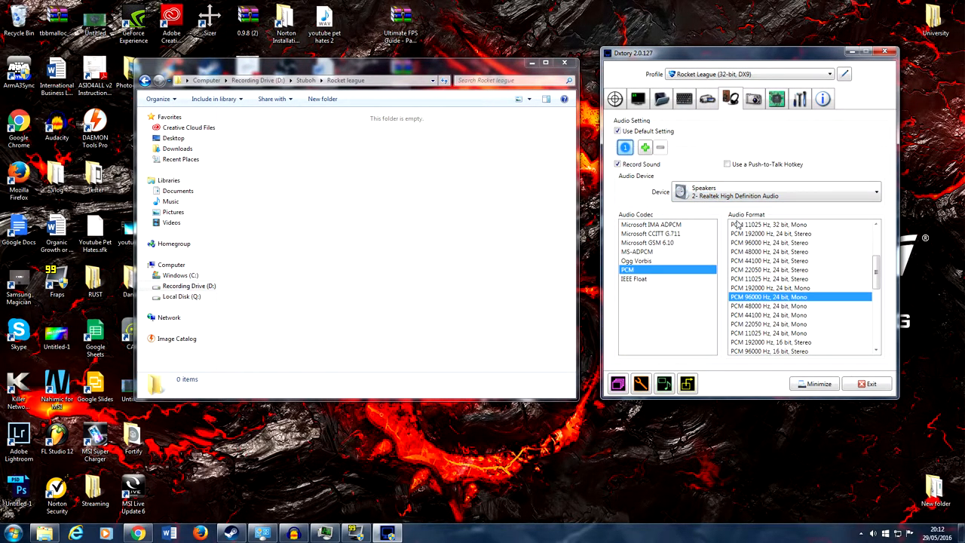
pyautogui.moveTo(753, 192)
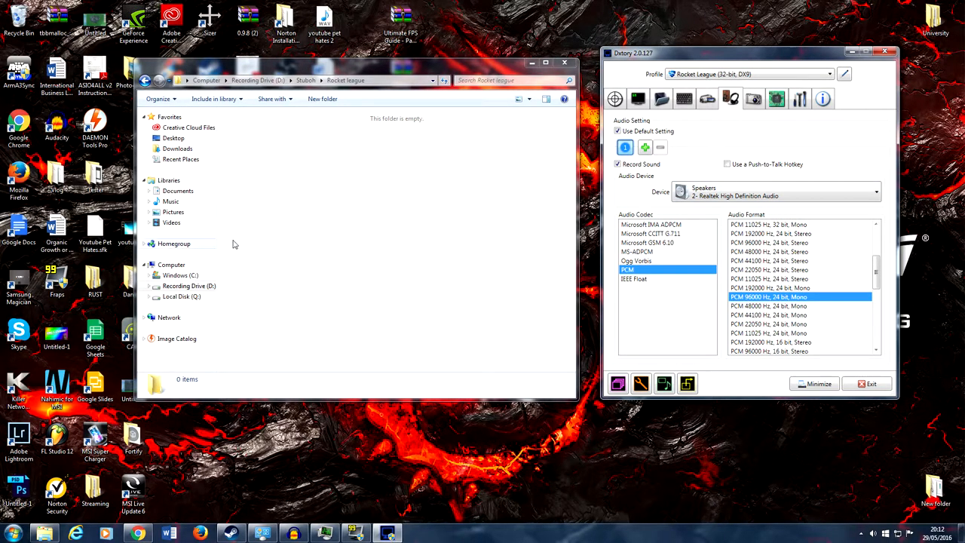
pyautogui.moveTo(688, 182)
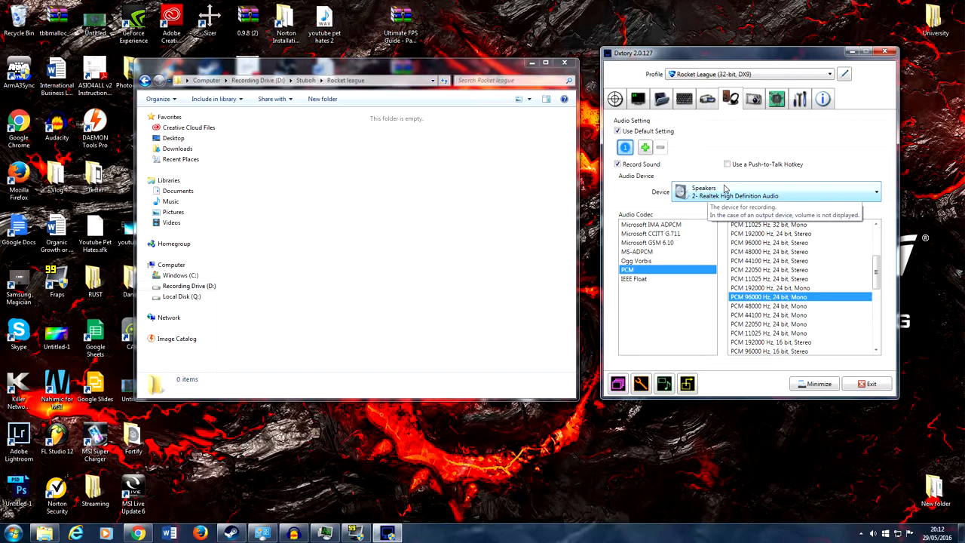
pyautogui.moveTo(856, 505)
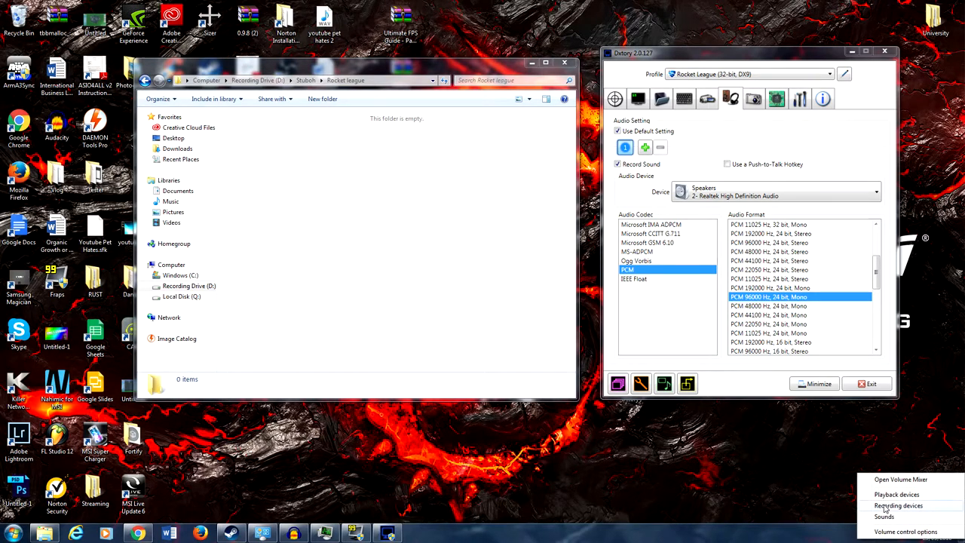
# Show the Windows recording devices and change the Stereo Mix device's state from its menu.
pyautogui.click(898, 505)
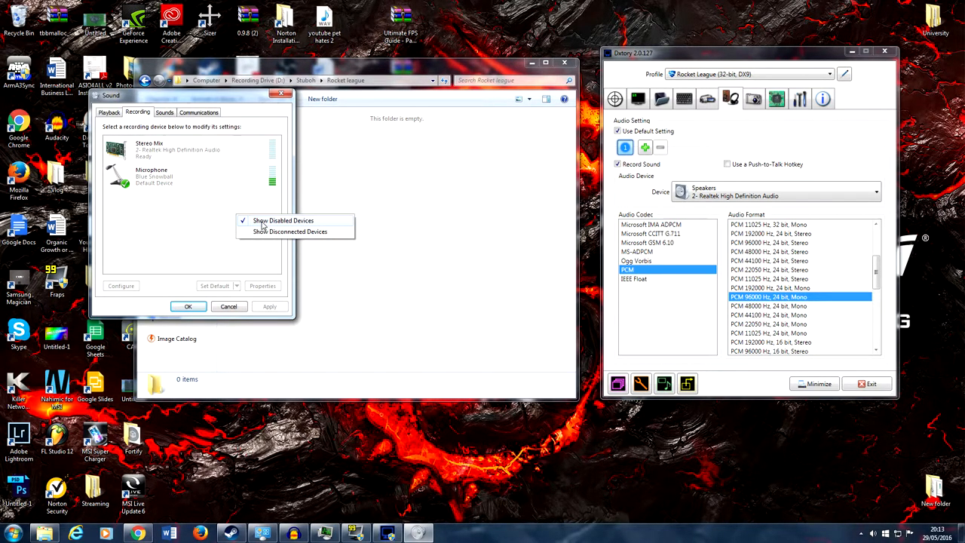
pyautogui.rightClick(148, 148)
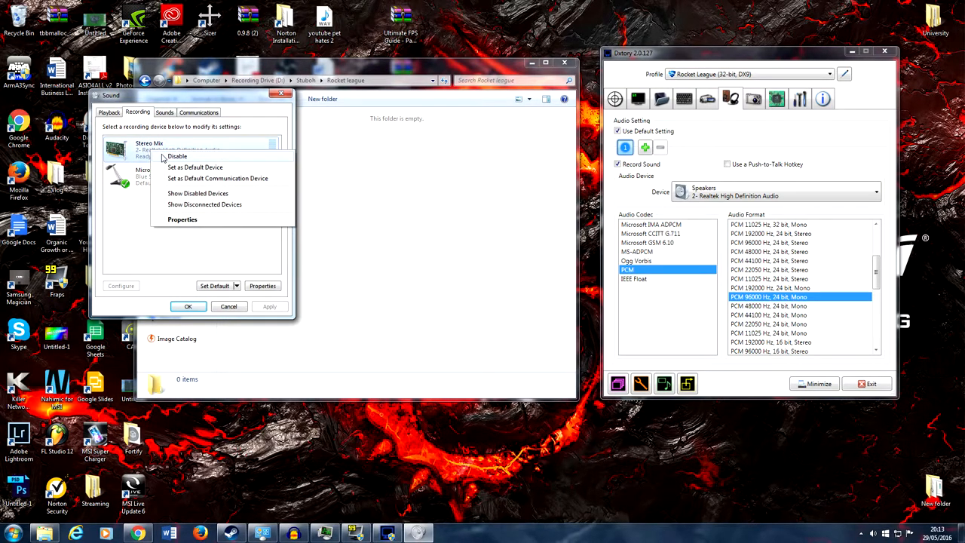
pyautogui.click(176, 156)
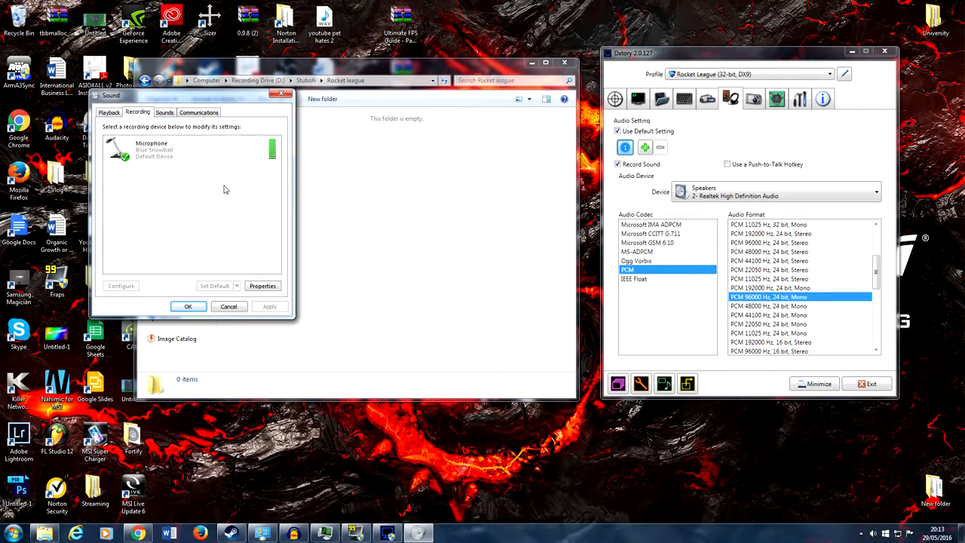
# Show disabled devices in the list and select Stereo Mix.
pyautogui.rightClick(196, 211)
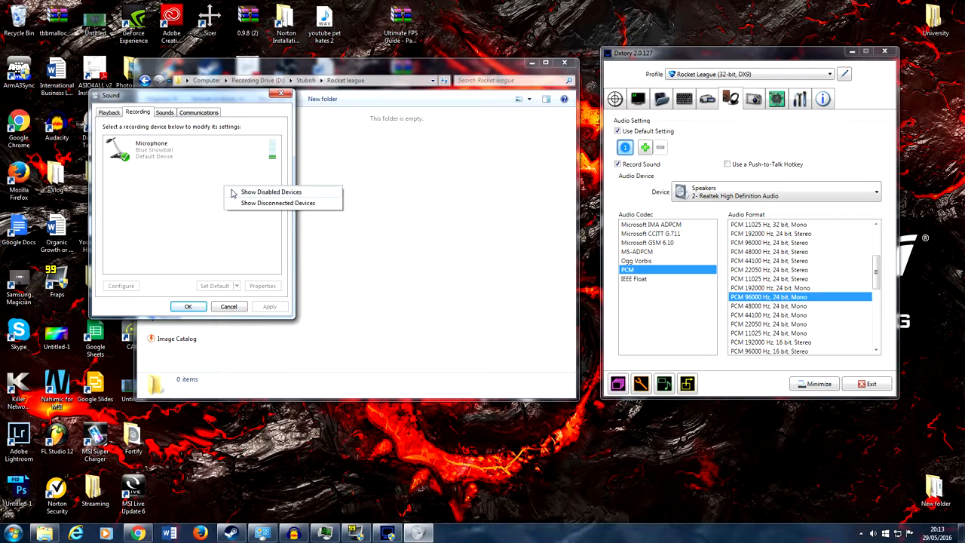
pyautogui.click(271, 191)
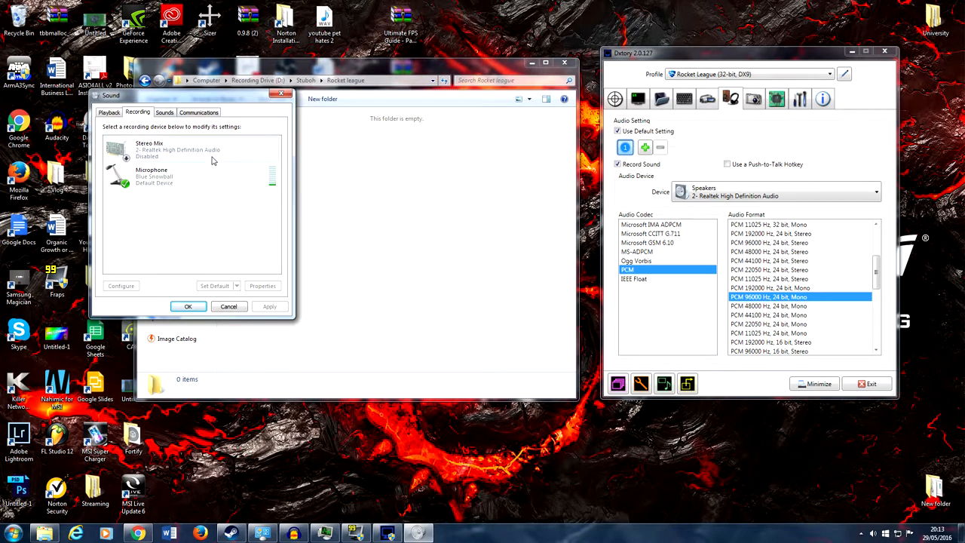
pyautogui.click(193, 150)
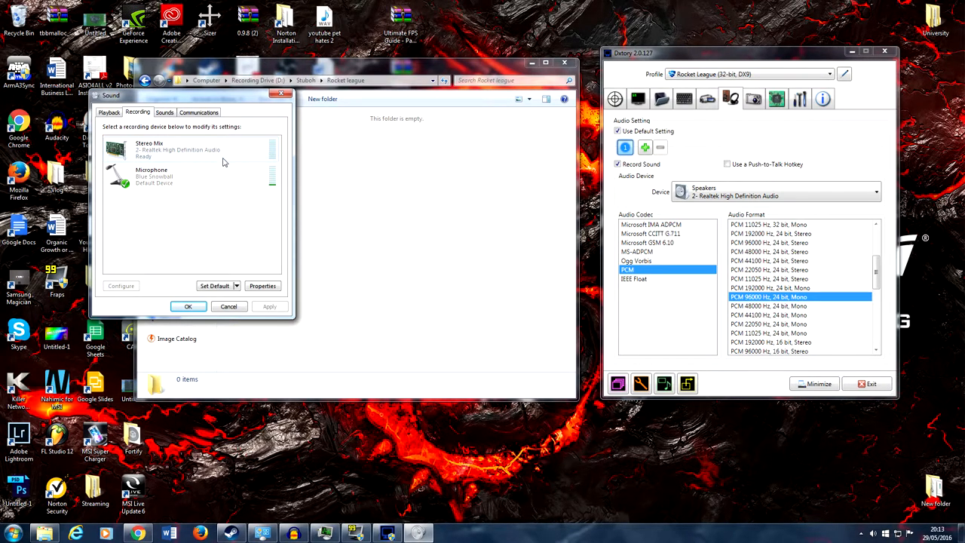
pyautogui.click(262, 284)
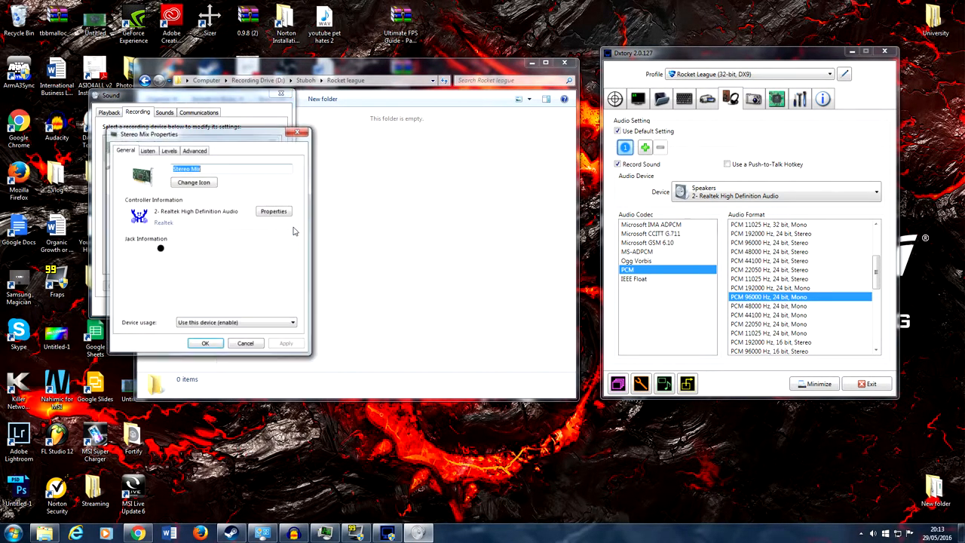
pyautogui.click(148, 151)
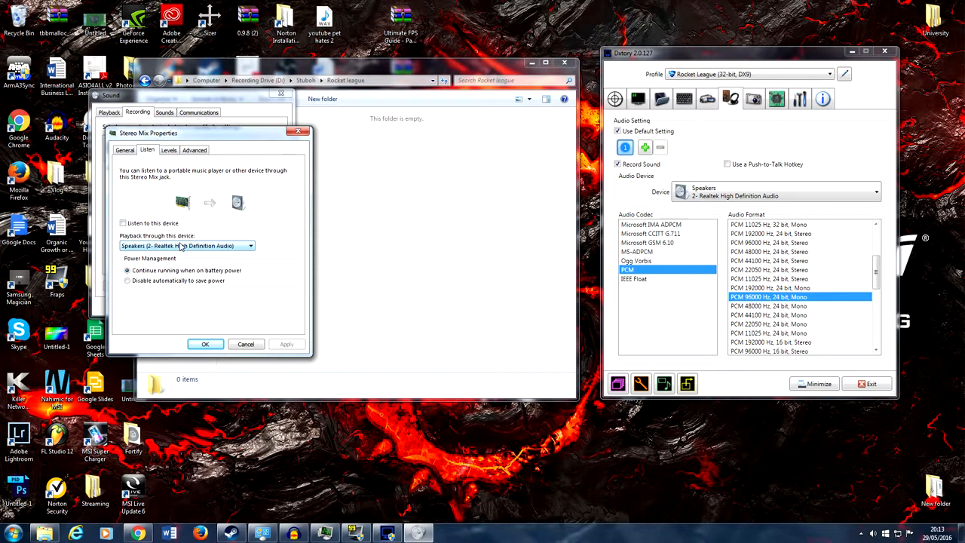
pyautogui.click(251, 246)
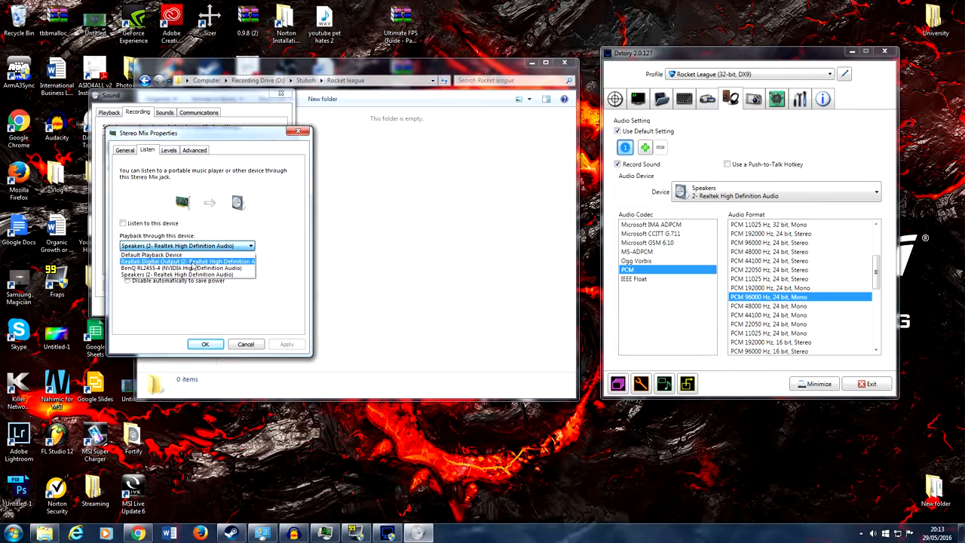
pyautogui.click(187, 274)
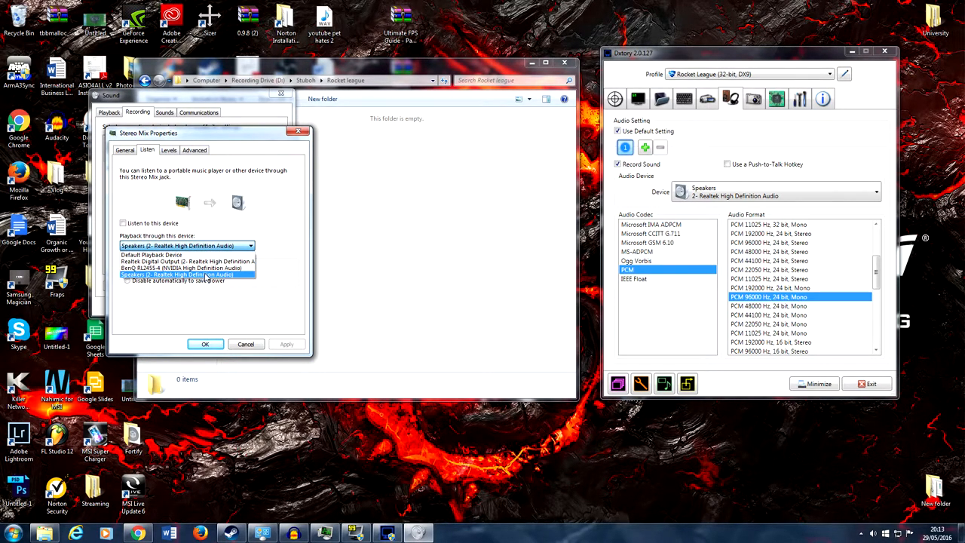
pyautogui.click(187, 274)
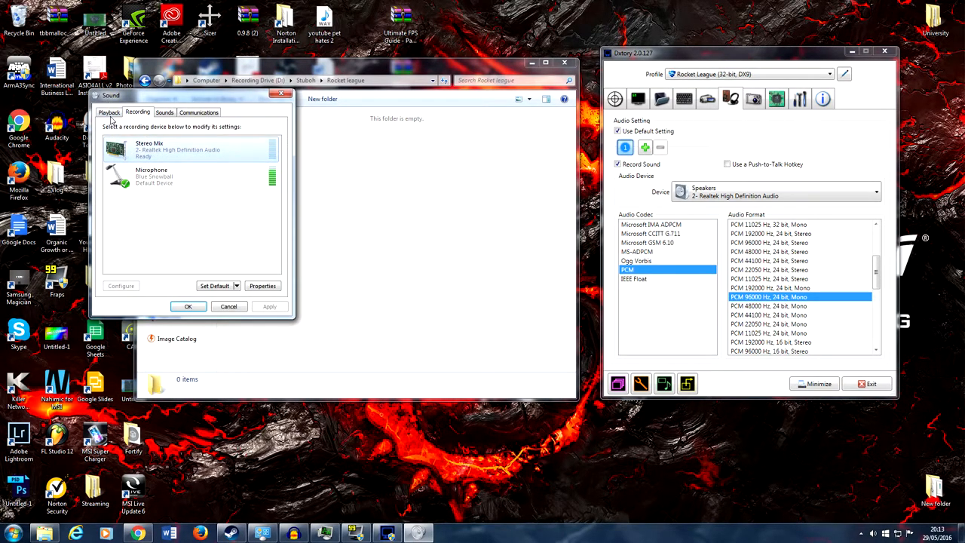
pyautogui.click(109, 111)
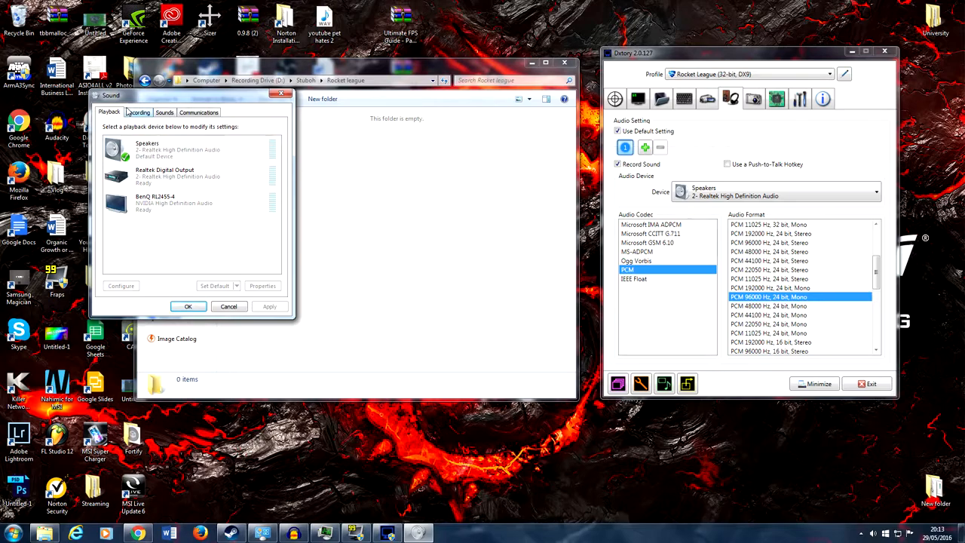
pyautogui.click(137, 112)
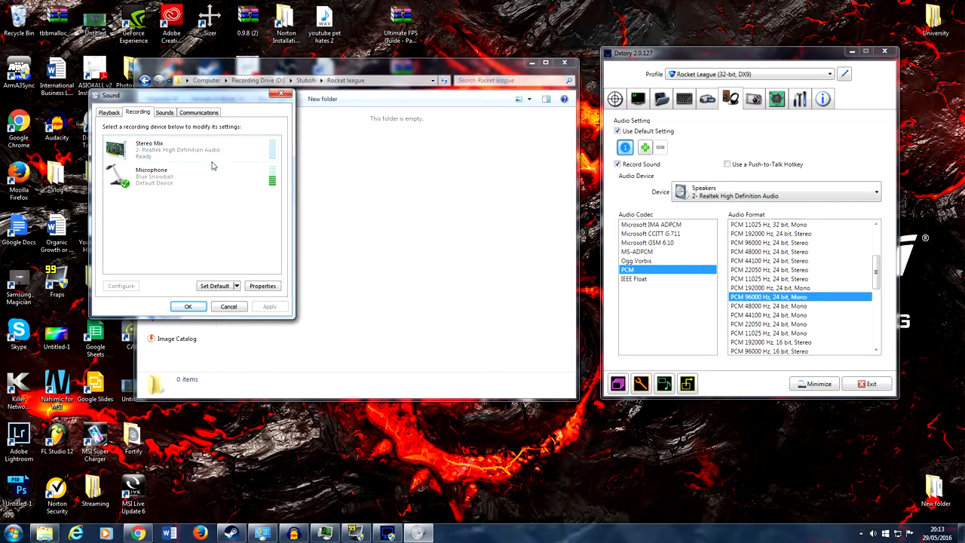
pyautogui.click(109, 111)
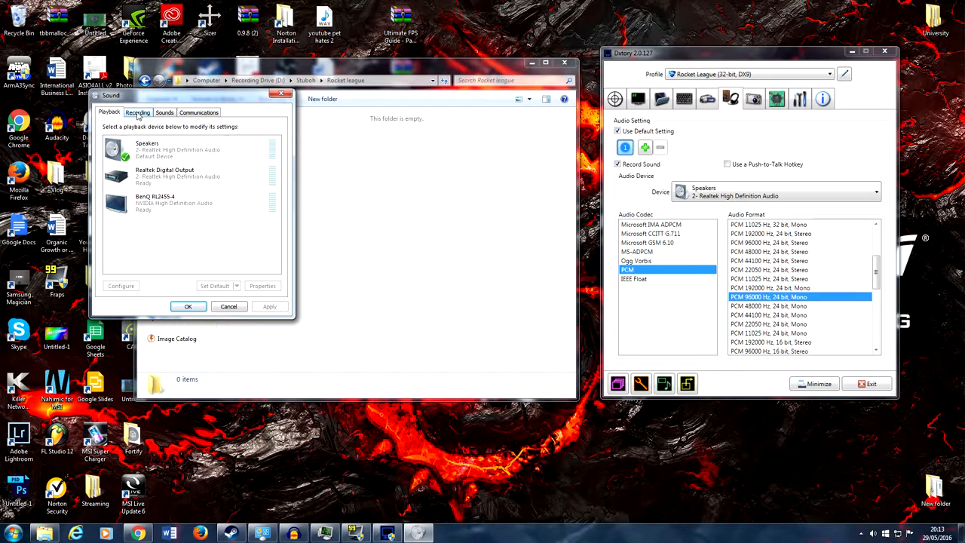
pyautogui.click(138, 112)
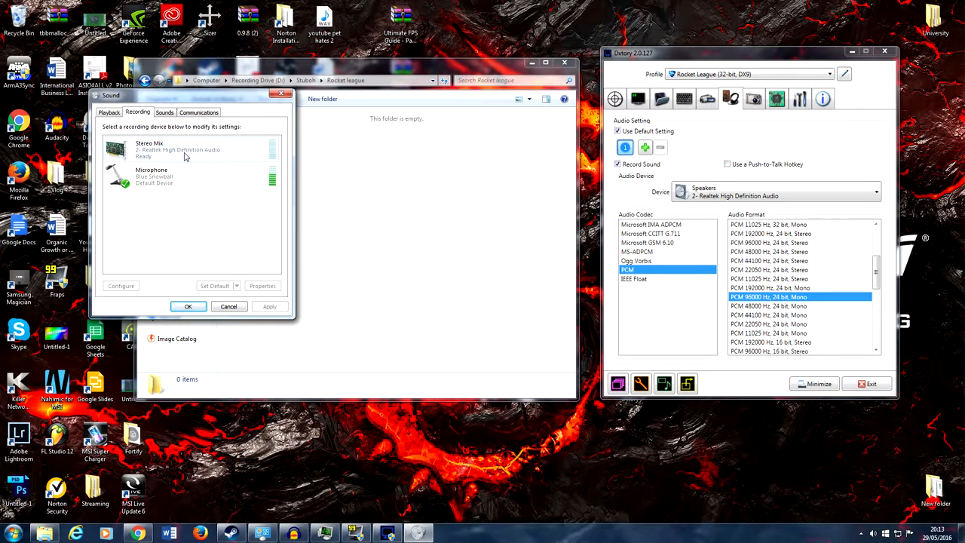
pyautogui.moveTo(235, 156)
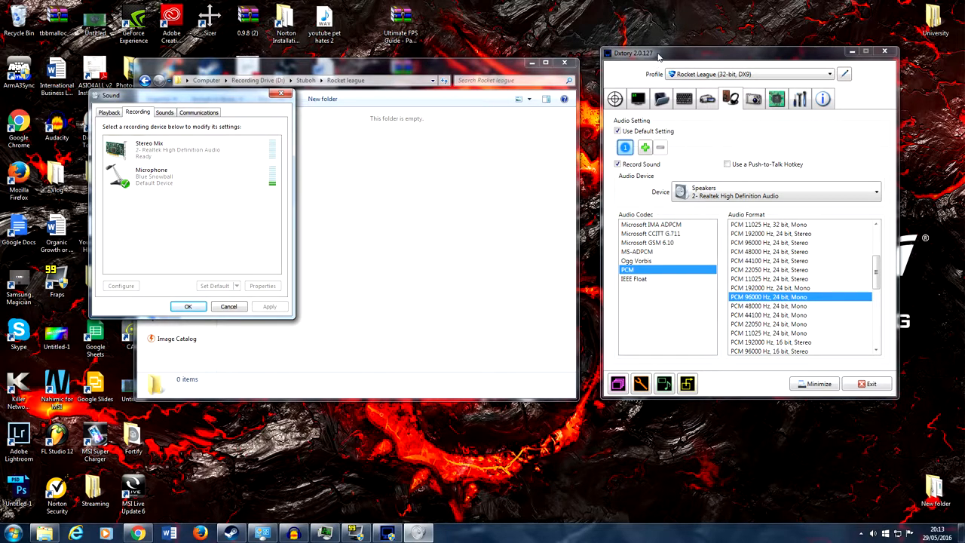
# Return to Dxtory's audio settings via the folder and video pages.
pyautogui.click(637, 99)
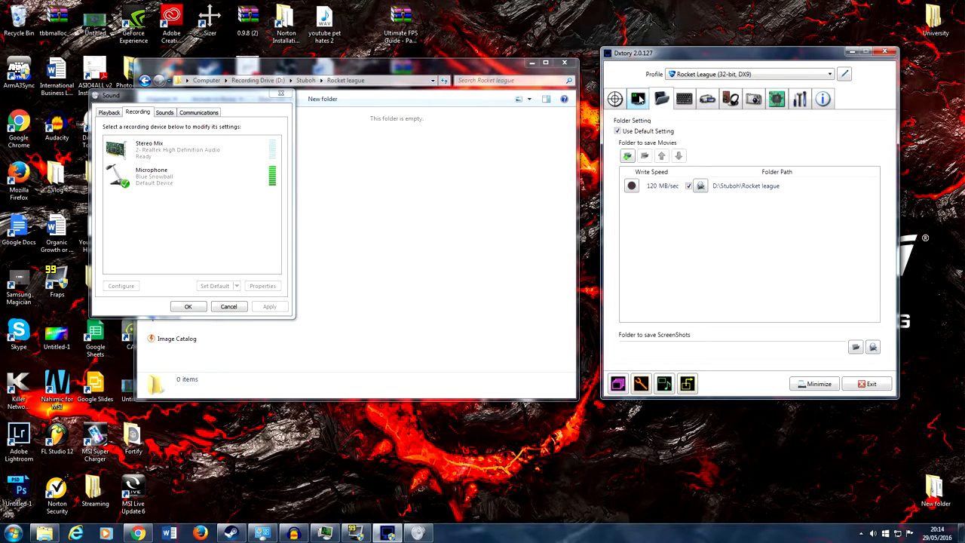
pyautogui.click(707, 99)
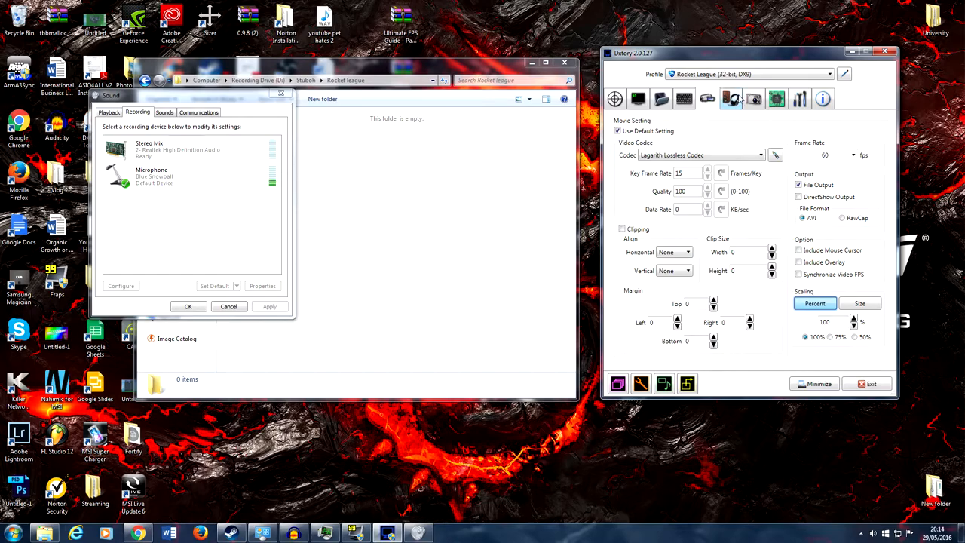
pyautogui.click(729, 99)
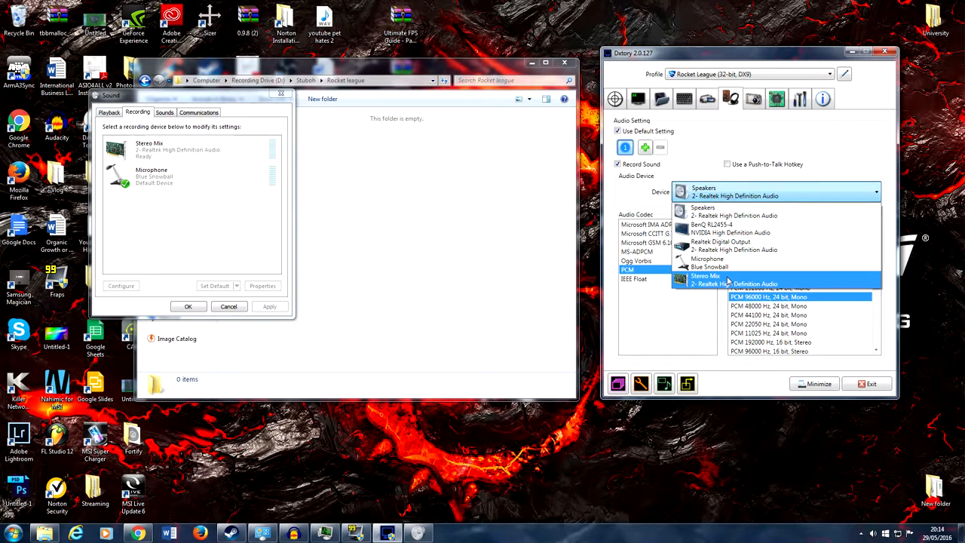
# Set Dxtory's audio device to Stereo Mix.
pyautogui.click(706, 276)
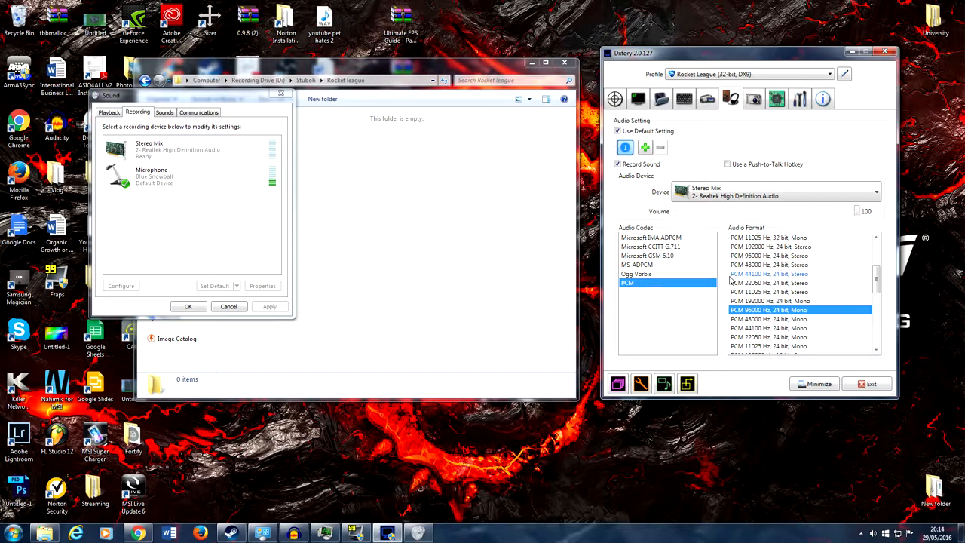
pyautogui.click(874, 191)
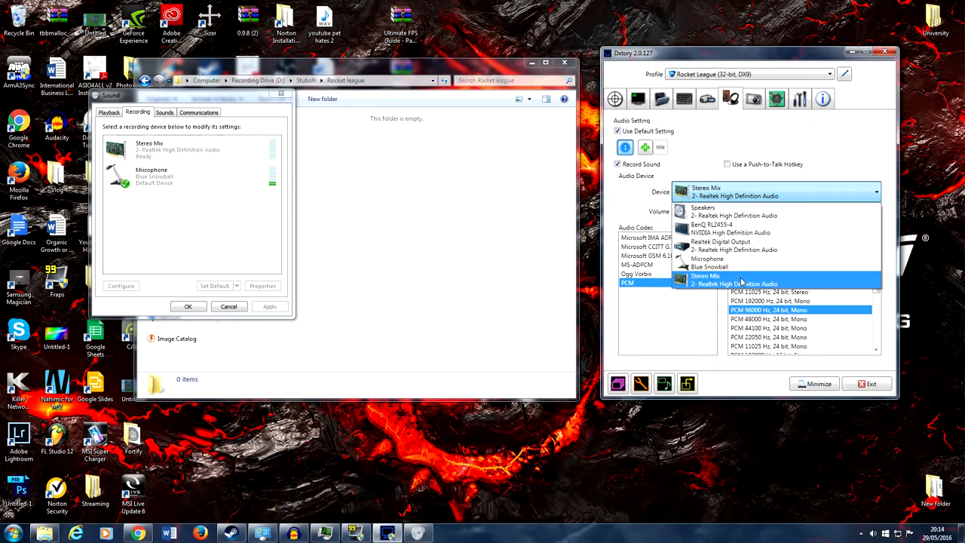
pyautogui.click(731, 278)
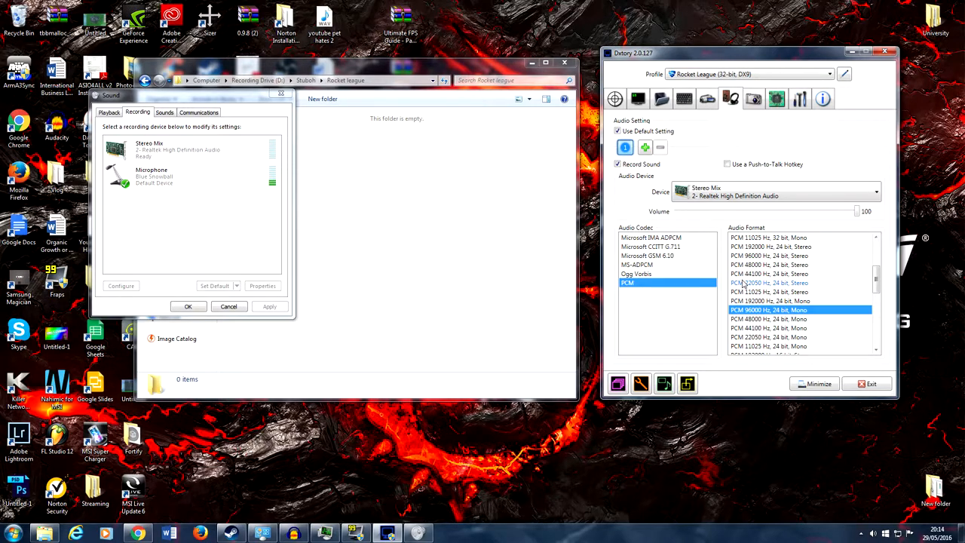